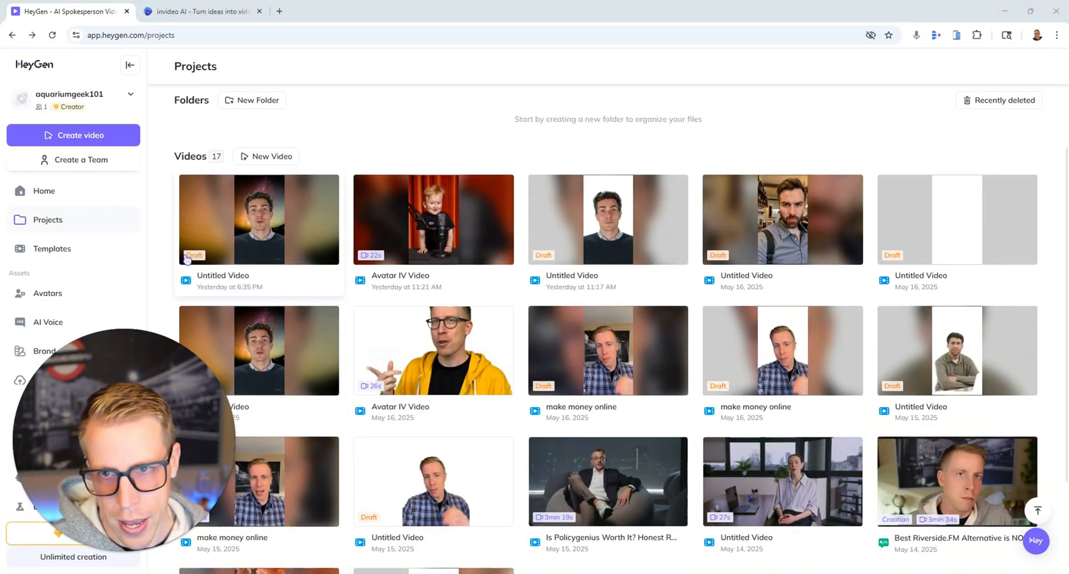
# Open the 'Is Policygenius Worth It?' project from the Projects grid and play it.
pyautogui.scroll(-3)
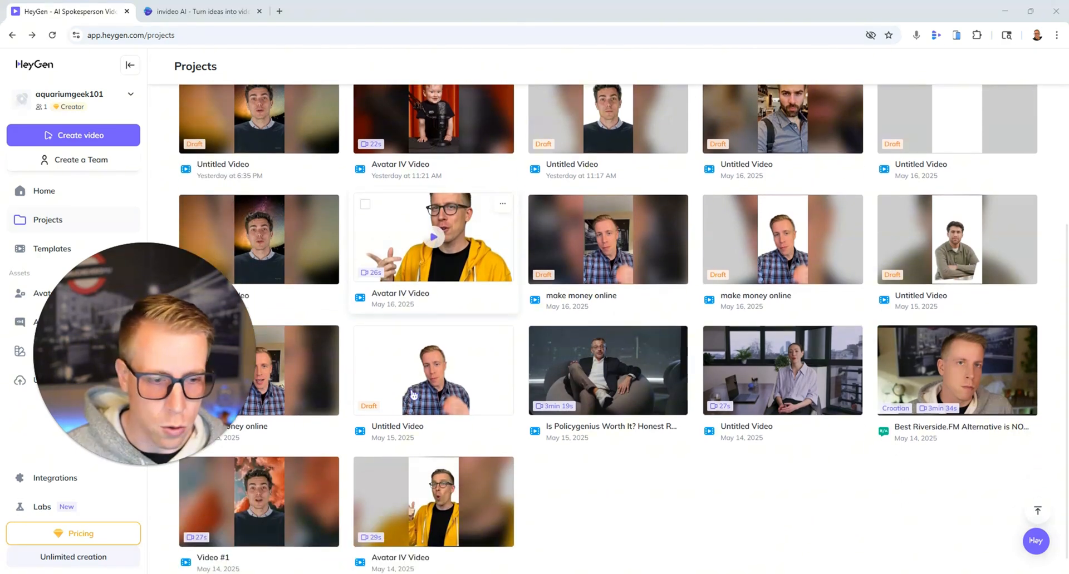
pyautogui.moveTo(659, 404)
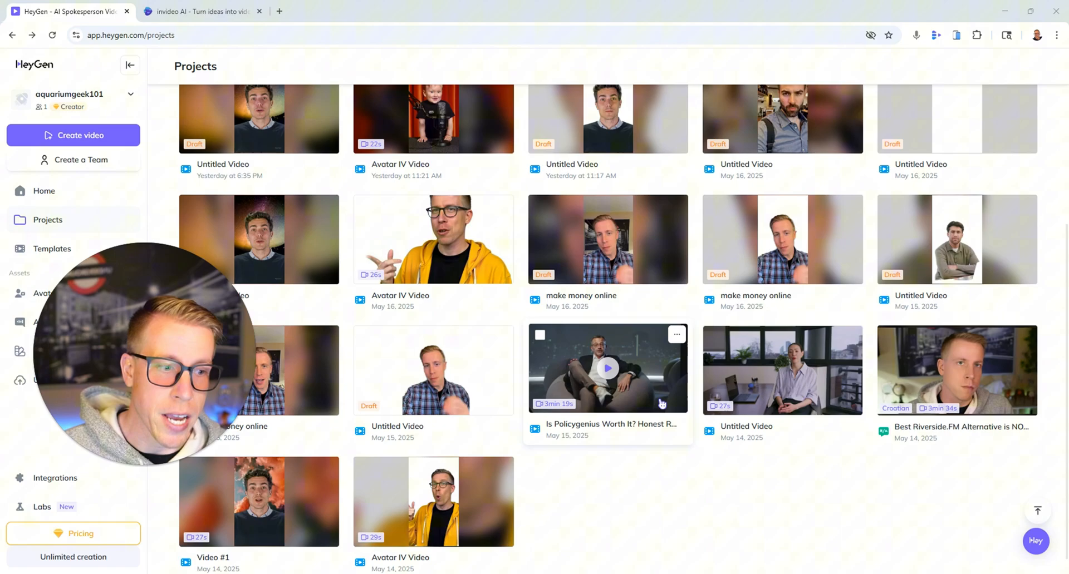
pyautogui.click(608, 369)
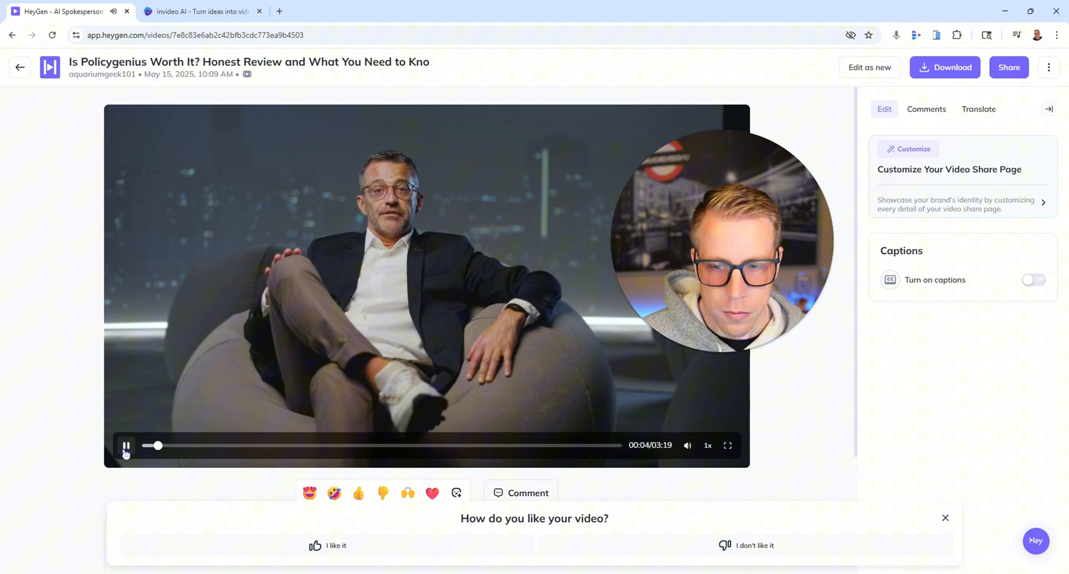
# Pause the Policygenius video and return to the Projects library.
pyautogui.click(126, 445)
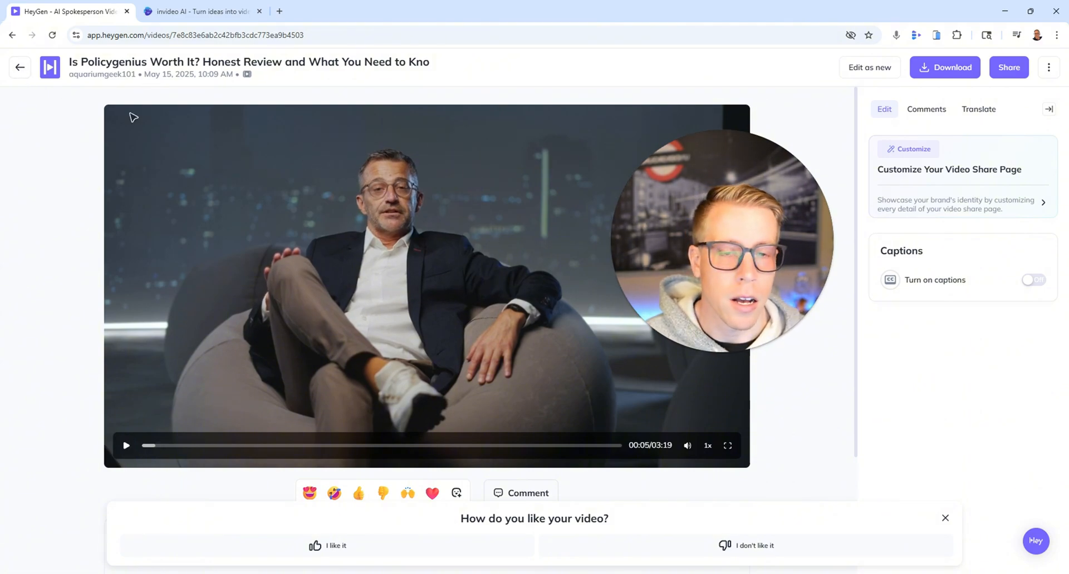
pyautogui.click(19, 66)
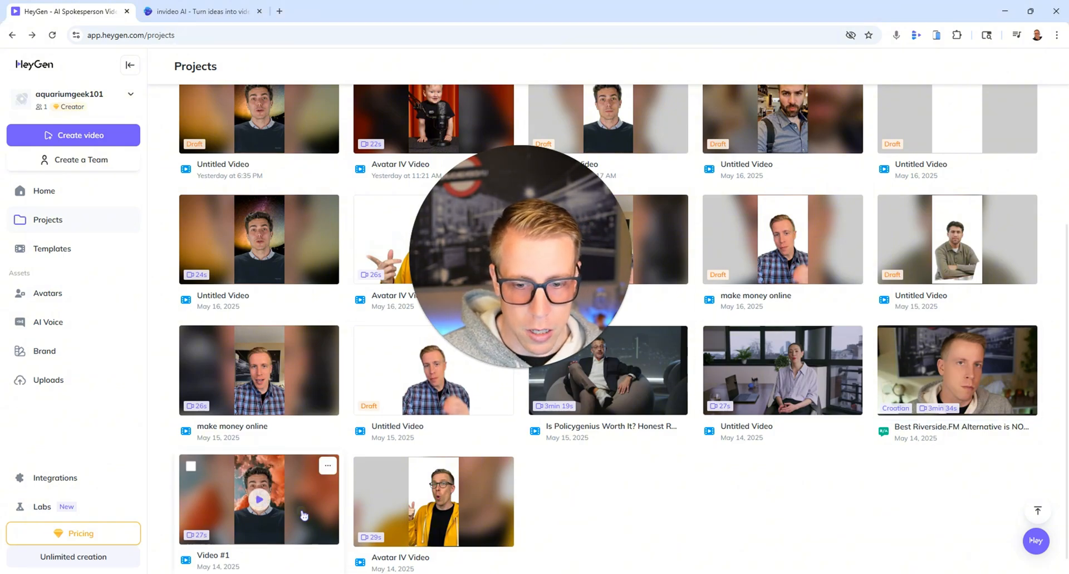
# Play Video #1 briefly, return to Projects, and dismiss the Create Video dialog.
pyautogui.click(258, 499)
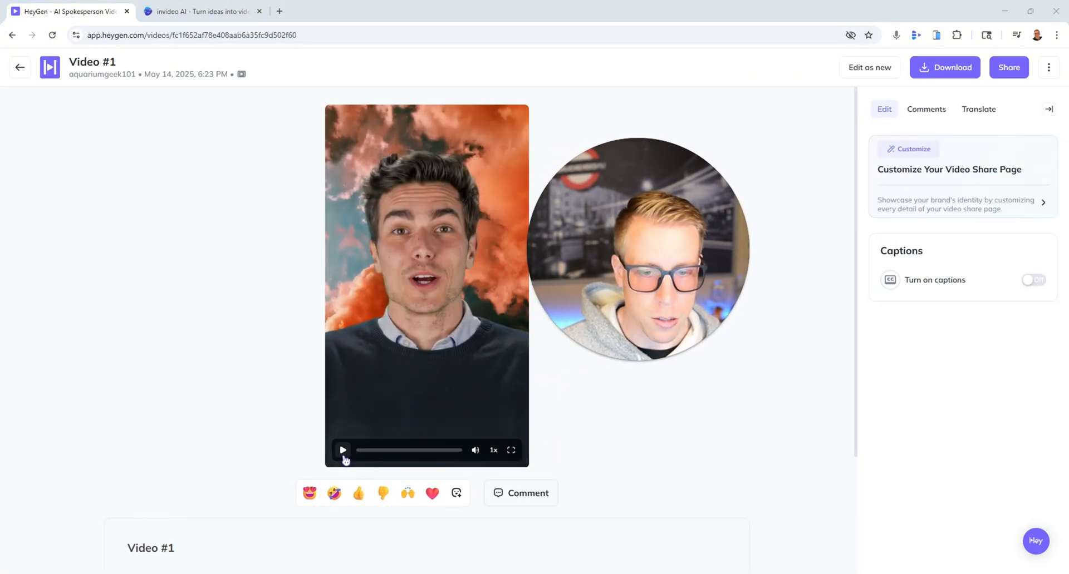
pyautogui.click(343, 450)
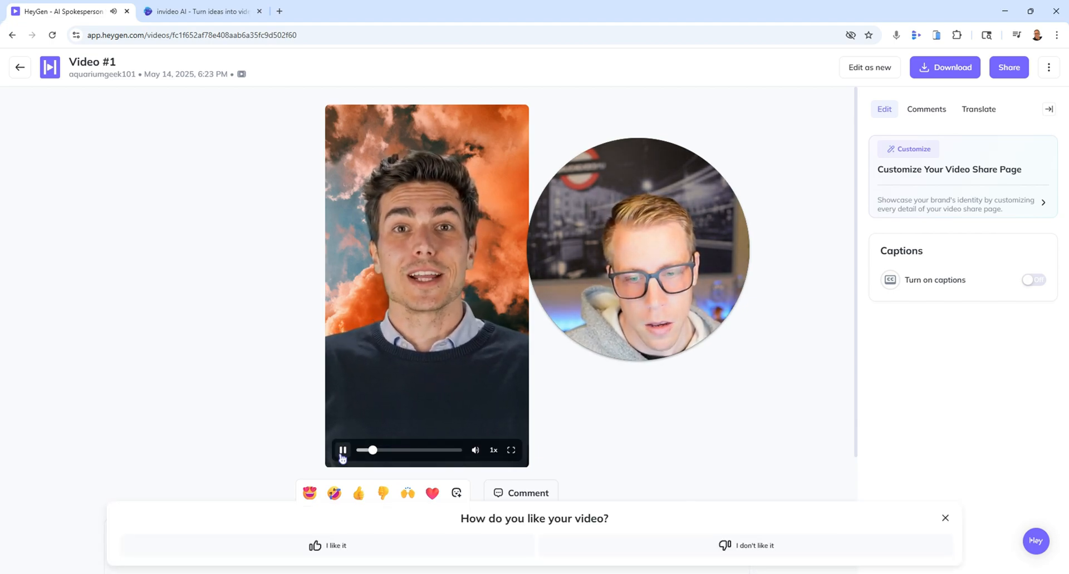
pyautogui.click(20, 67)
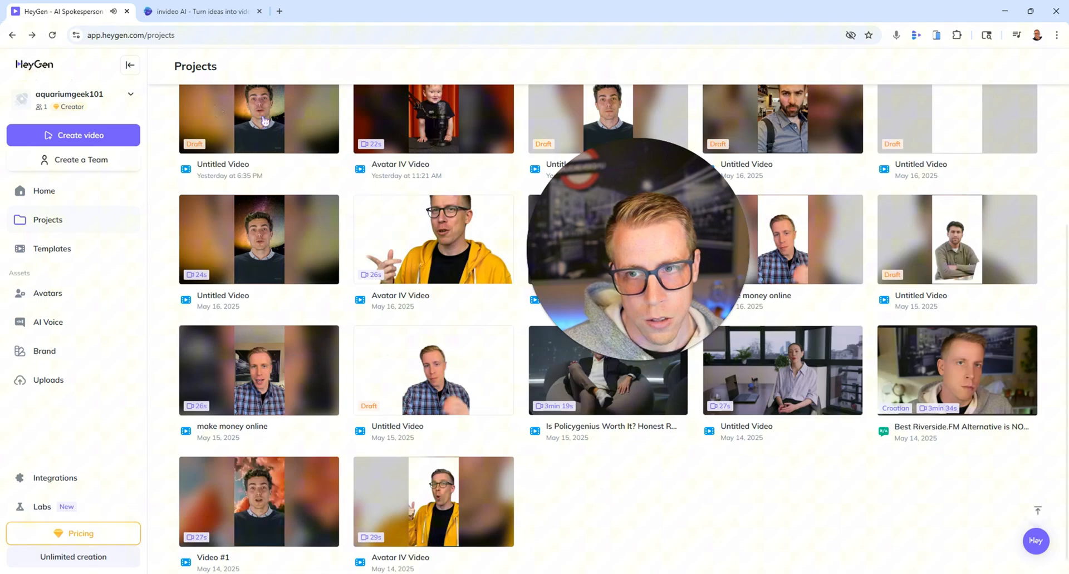
pyautogui.click(73, 134)
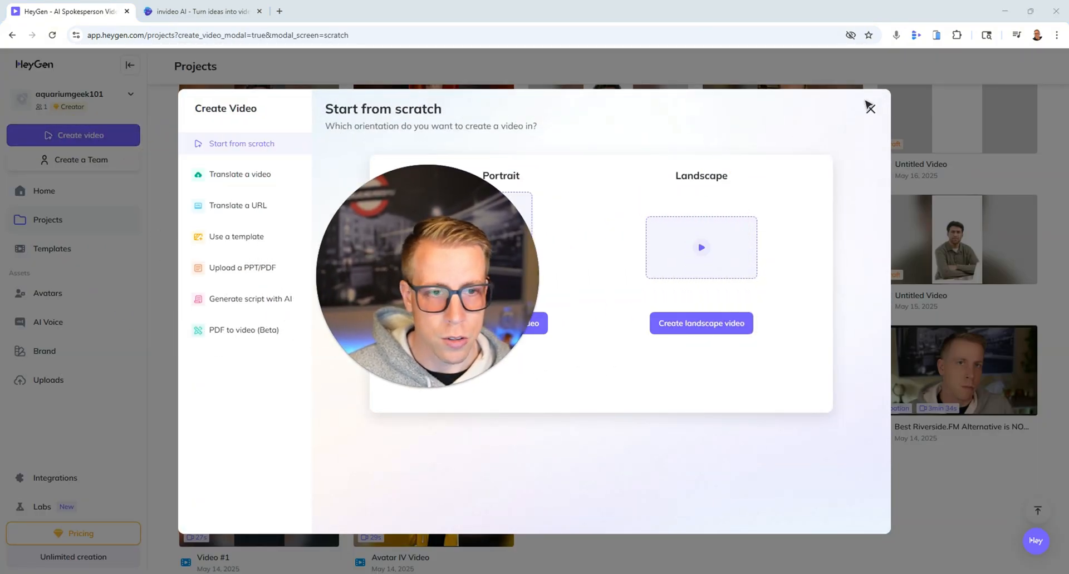
pyautogui.click(869, 107)
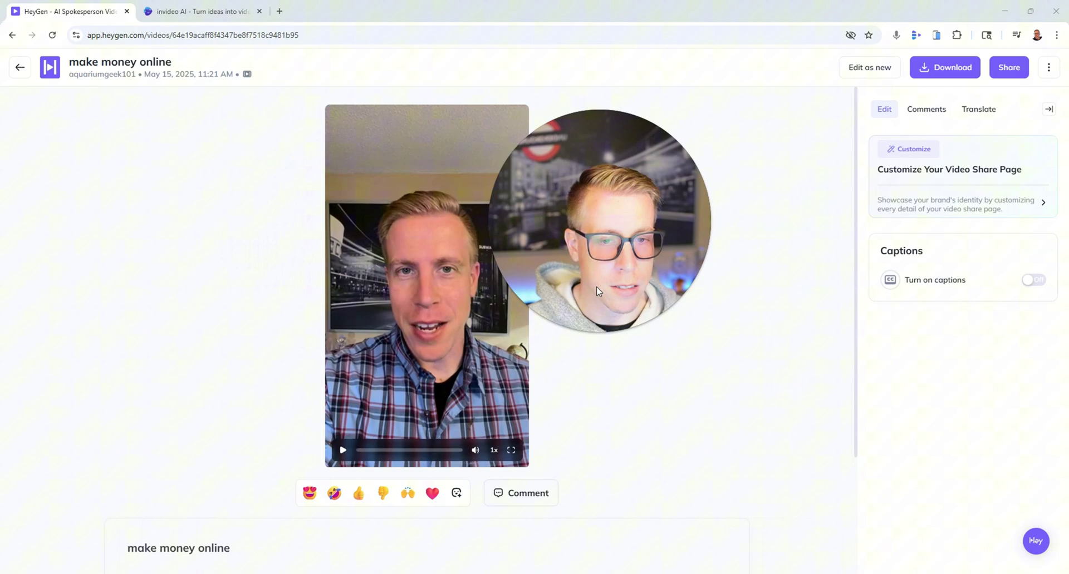
# Play and pause the 'make money online' video, then return to the Projects list.
pyautogui.click(342, 450)
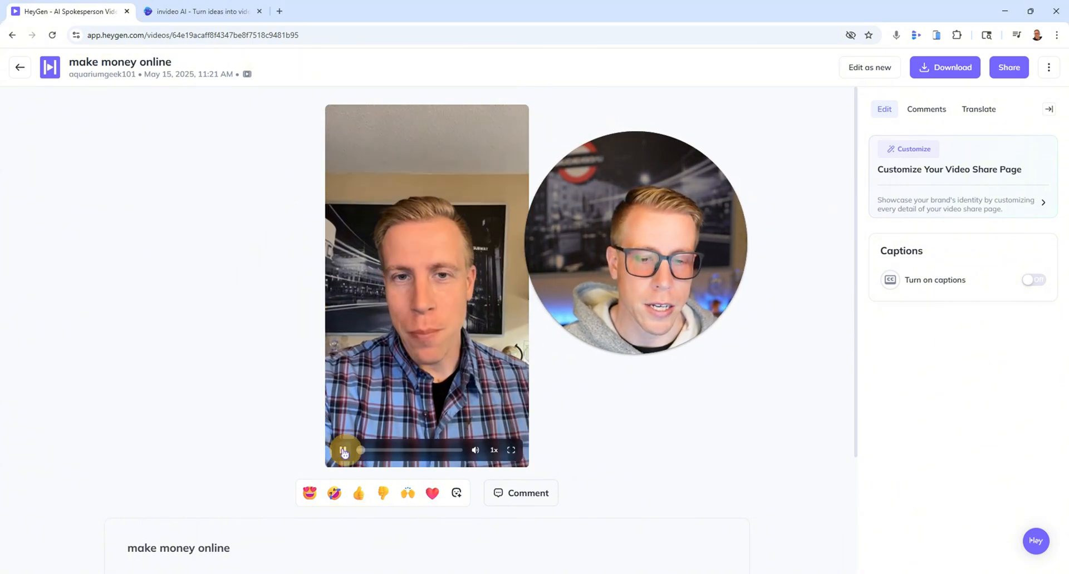
pyautogui.click(346, 451)
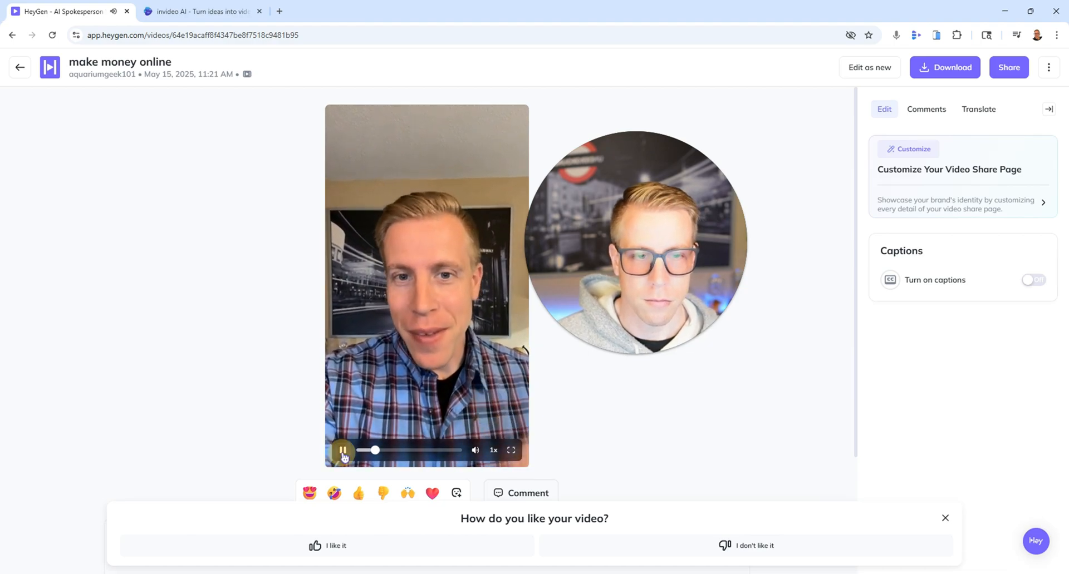
pyautogui.click(343, 449)
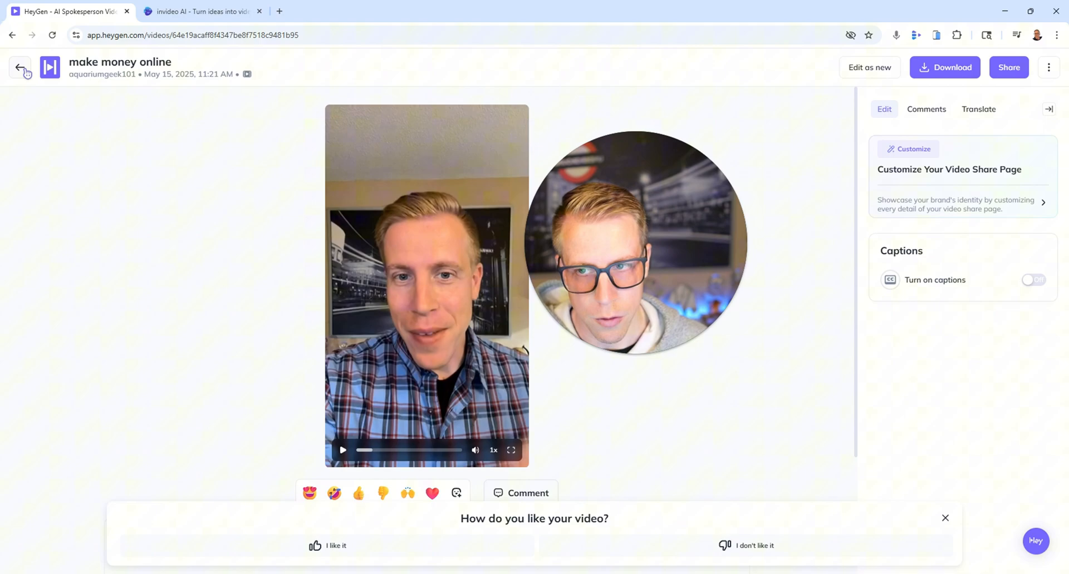
pyautogui.click(20, 68)
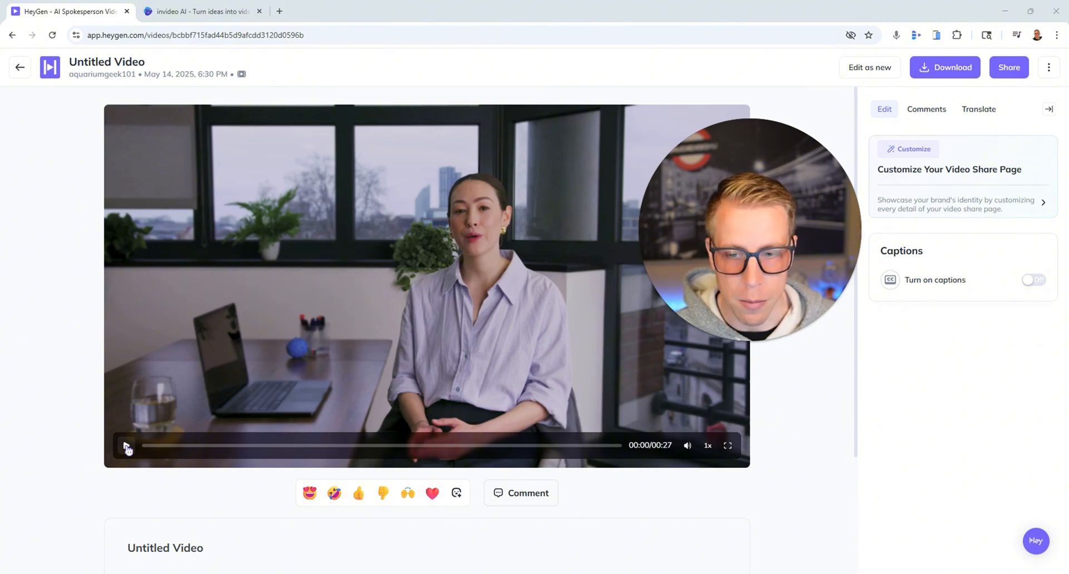
# Play the untitled office presenter video, then switch to the invideo AI project.
pyautogui.click(126, 446)
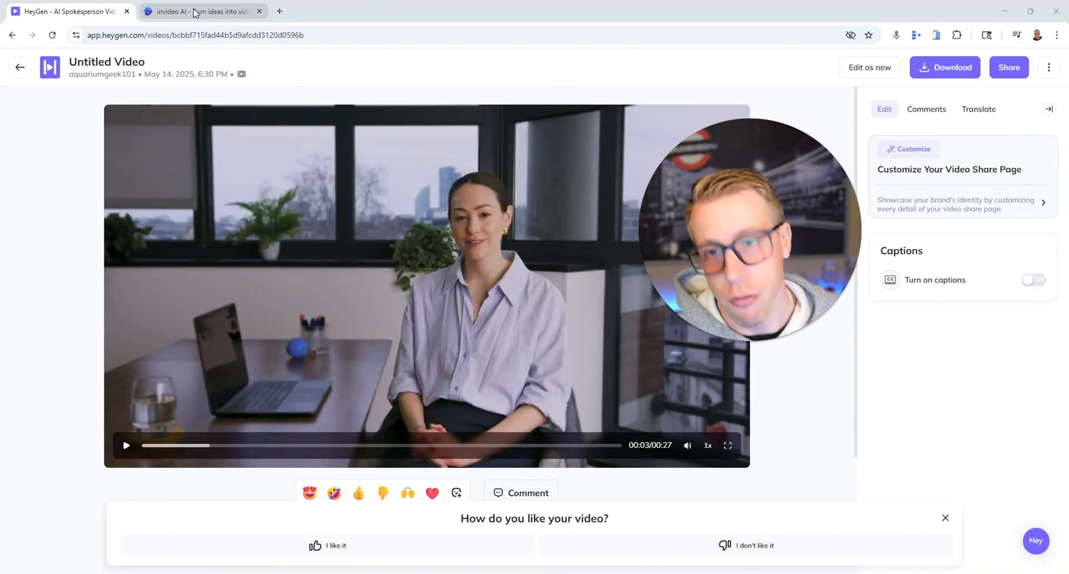
pyautogui.click(195, 11)
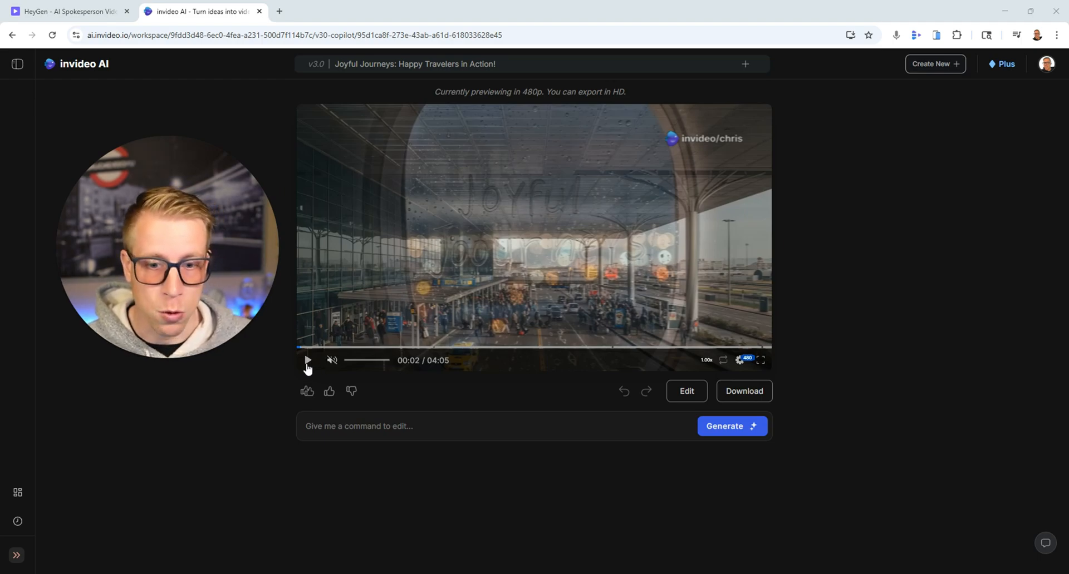
# Play 'Joyful Journeys' with sound, seek past the one-minute mark, and show the workspace sidebar.
pyautogui.click(332, 361)
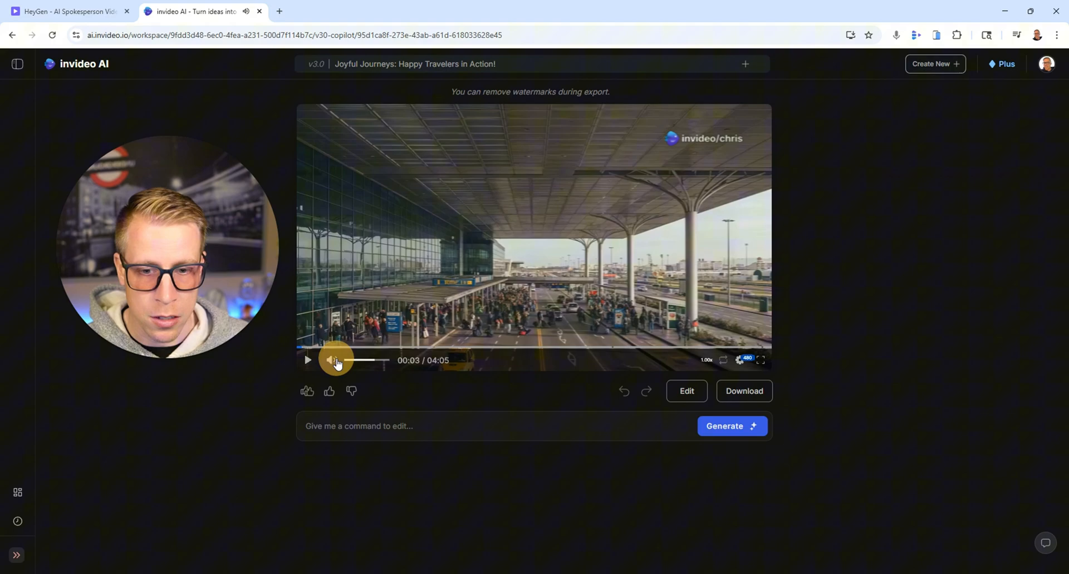
pyautogui.click(332, 360)
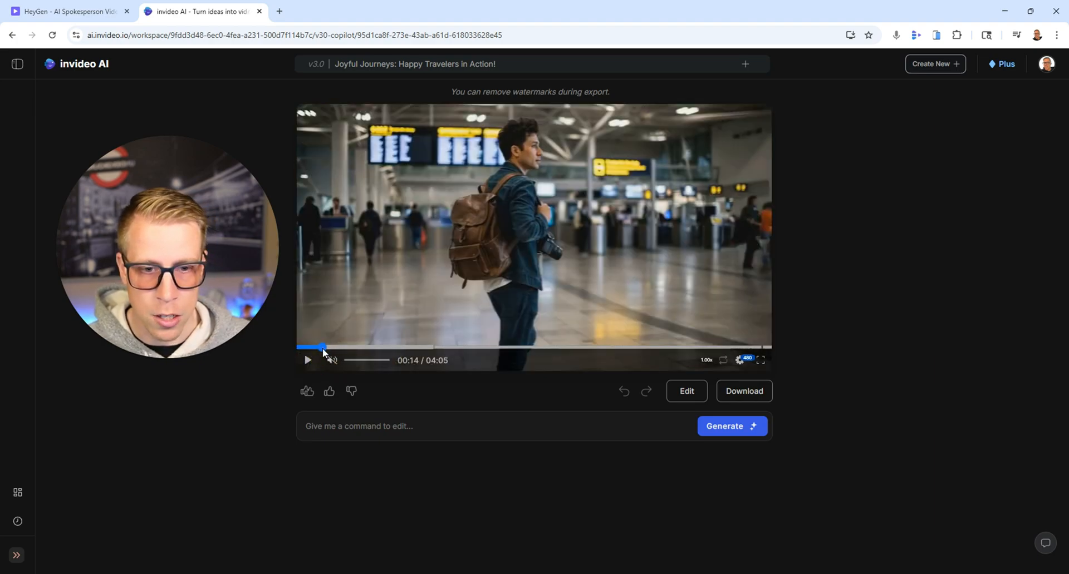
pyautogui.click(308, 361)
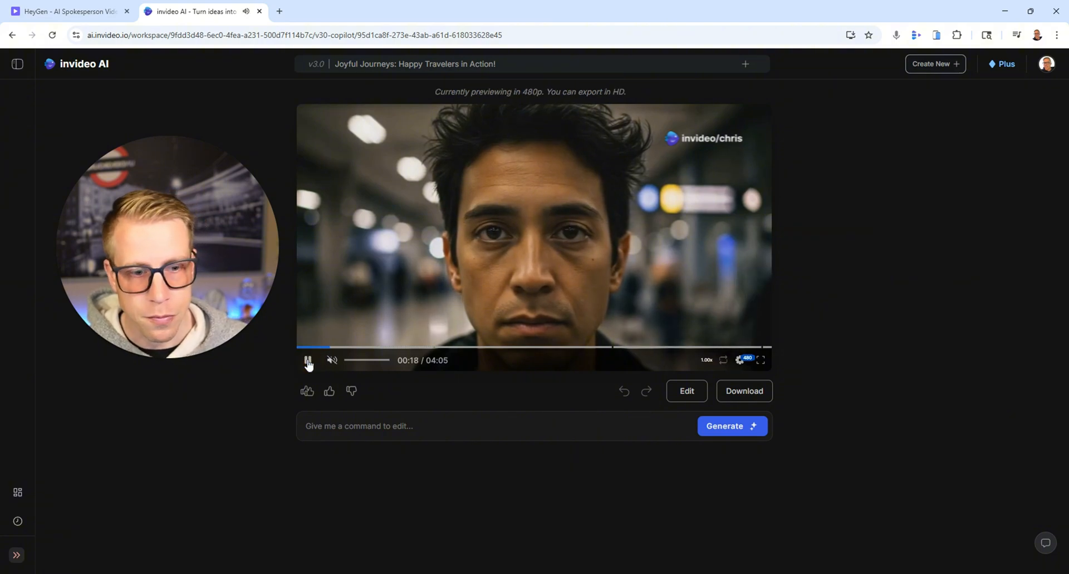
pyautogui.click(308, 360)
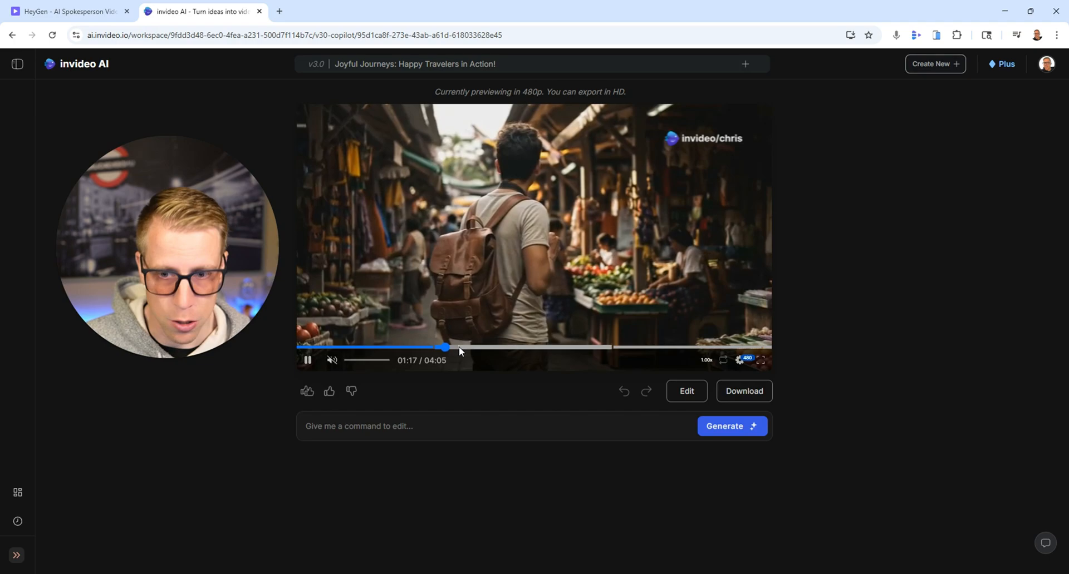
pyautogui.click(16, 63)
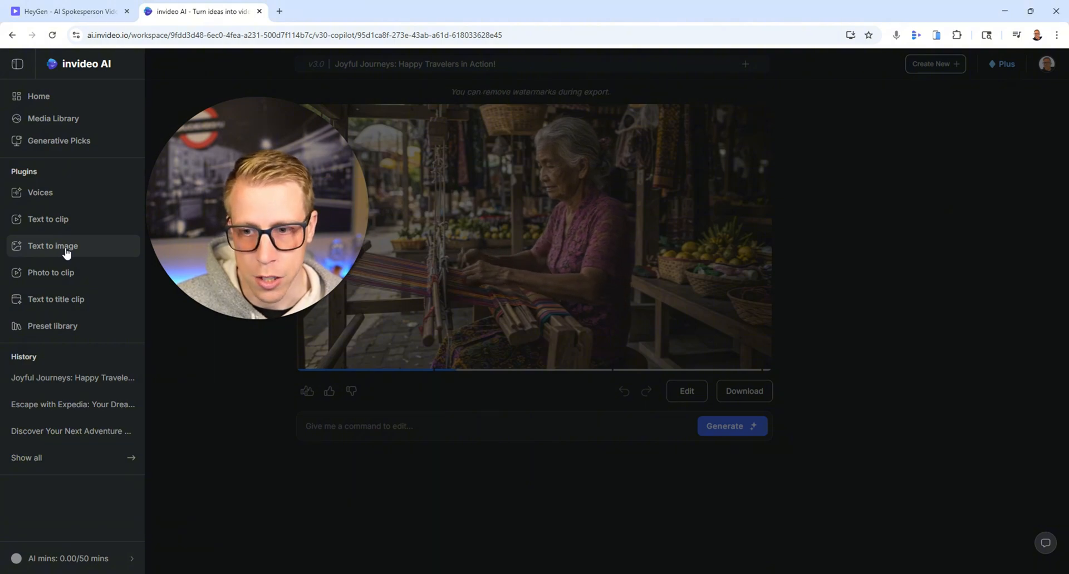
# Browse the Text to Image gallery, then switch to the Media Library.
pyautogui.click(53, 246)
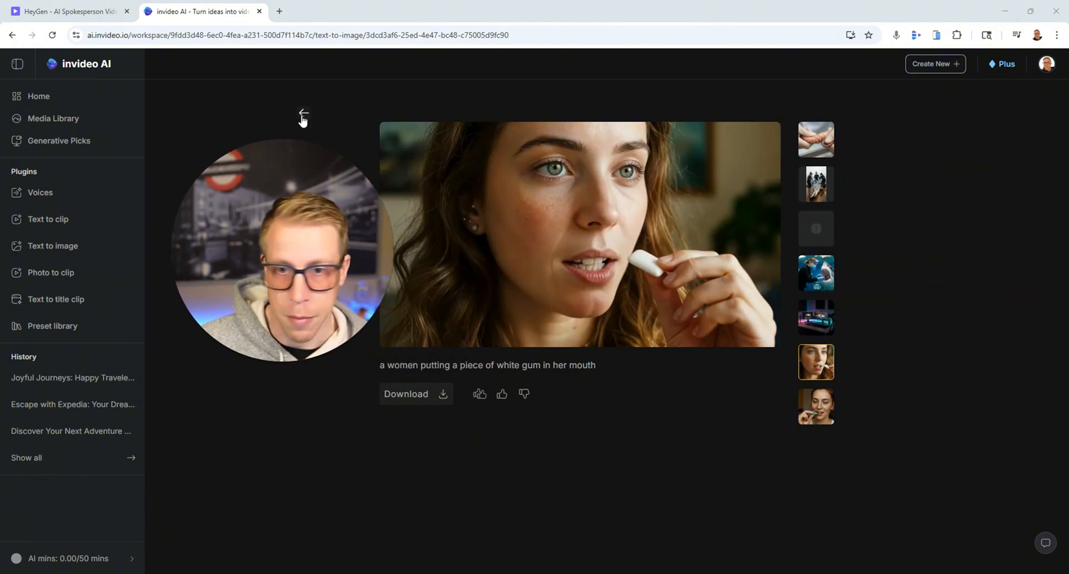
pyautogui.click(302, 113)
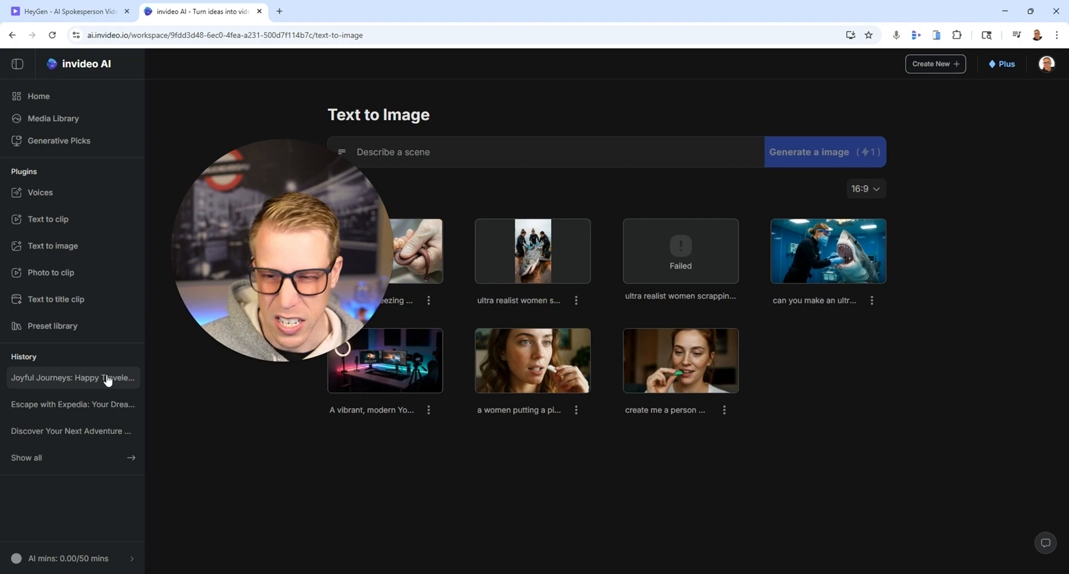
pyautogui.moveTo(58, 197)
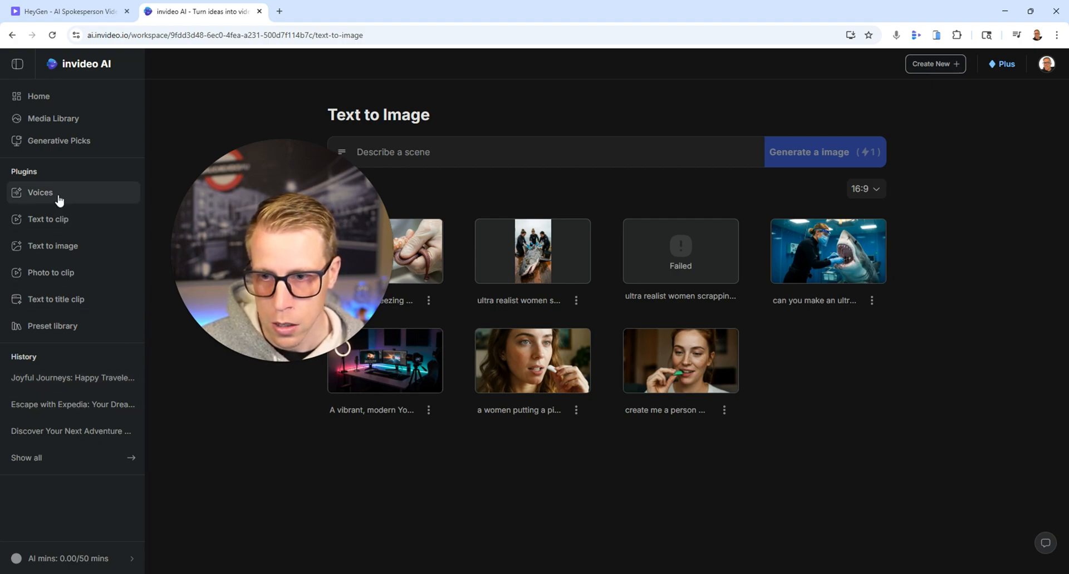
pyautogui.click(52, 118)
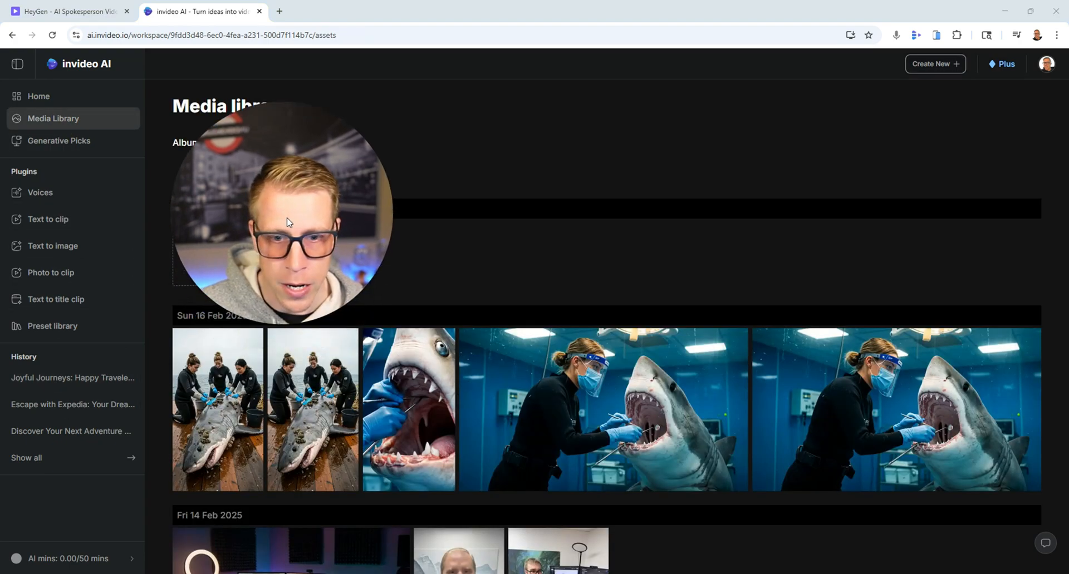
# Scroll through the Media Library toward the 'Escape with Expedia' project in History.
pyautogui.scroll(-3)
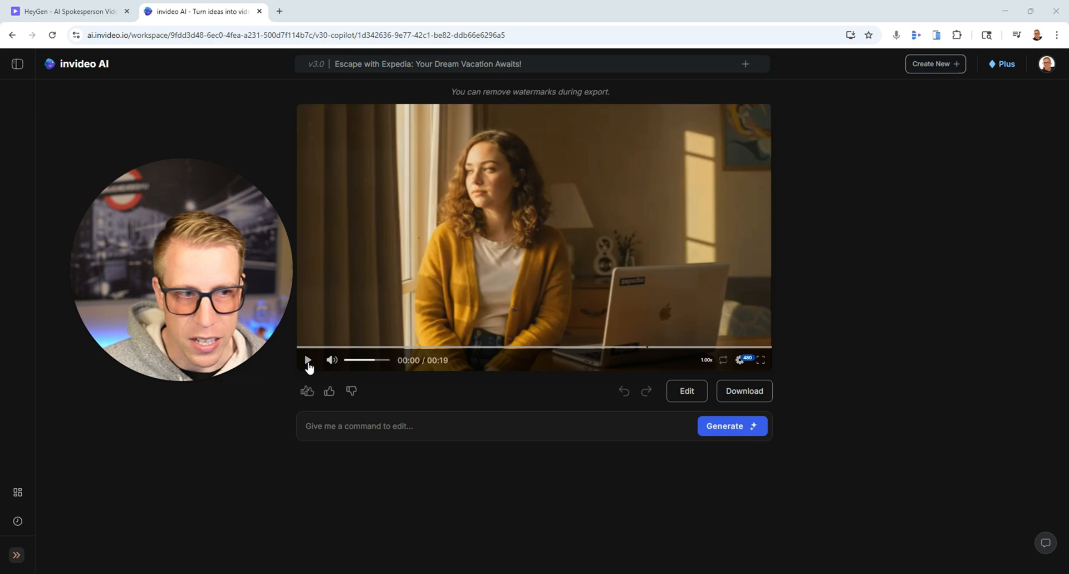
# Play the Expedia vacation video, then switch back to the HeyGen presenter video.
pyautogui.click(307, 360)
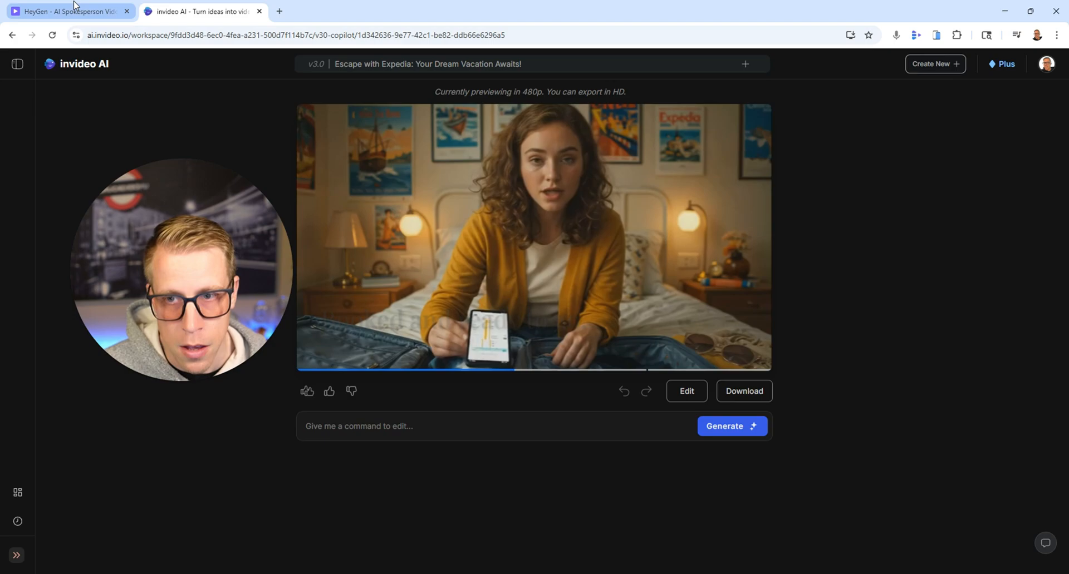
pyautogui.click(67, 11)
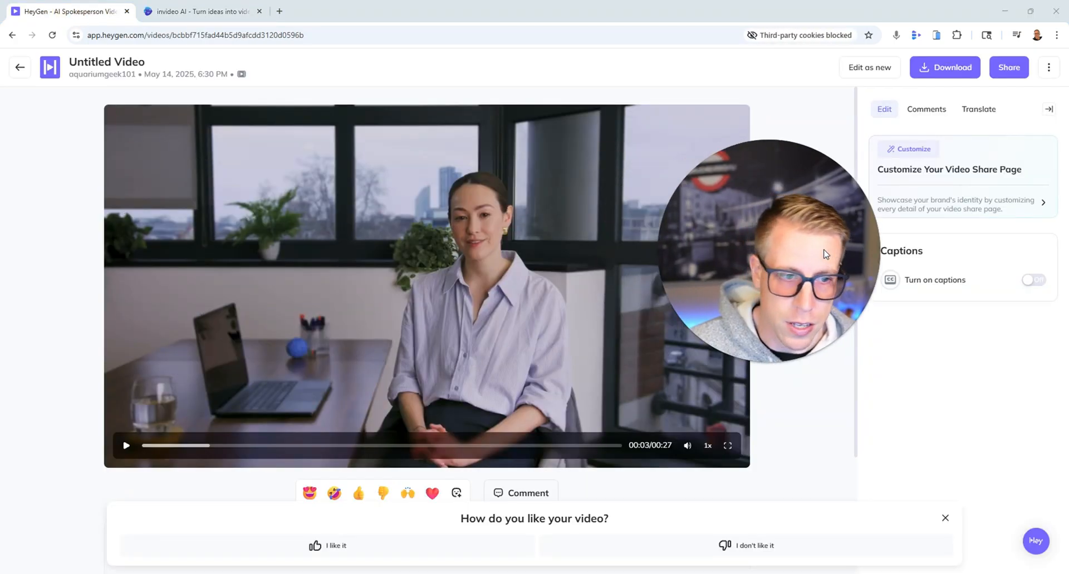